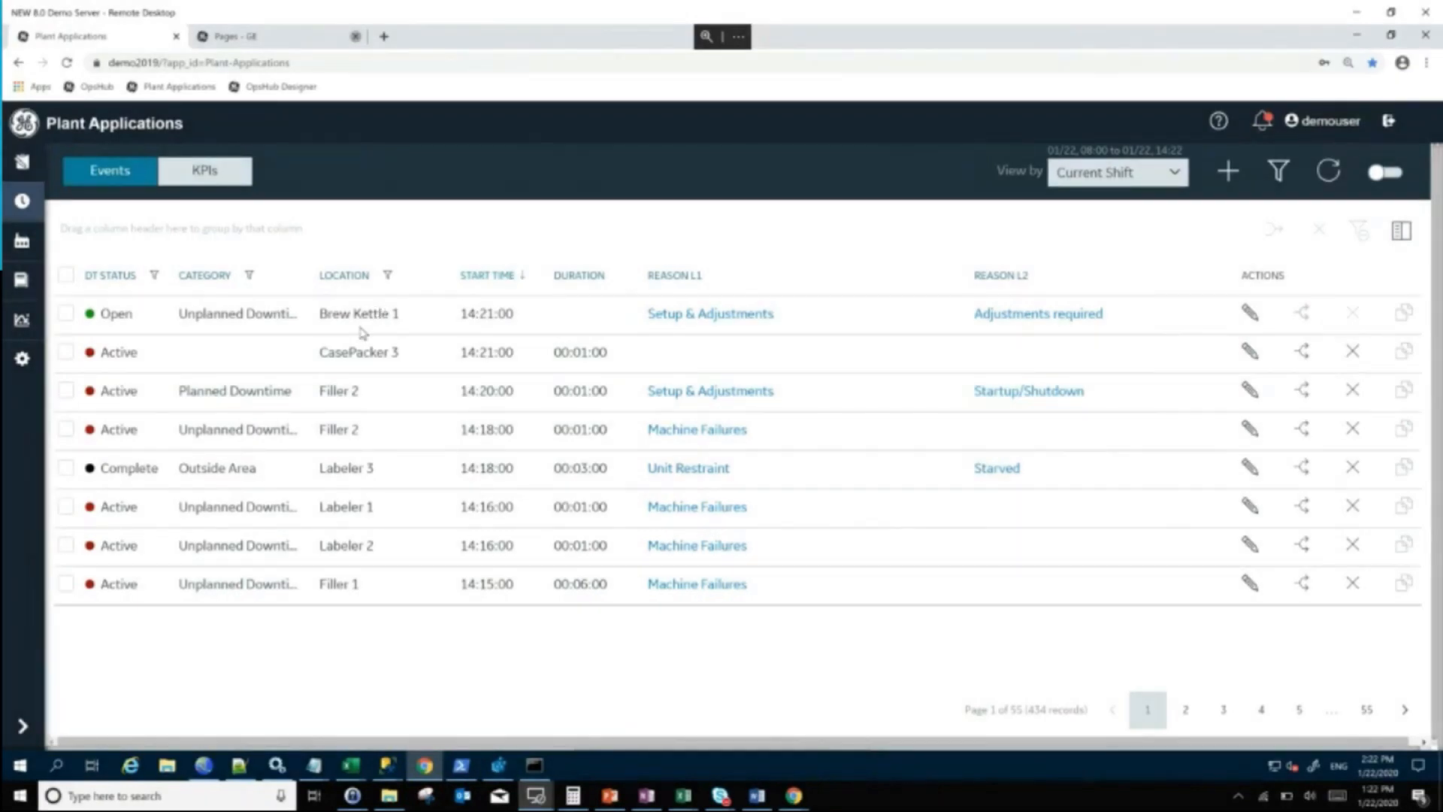
pyautogui.moveTo(385, 313)
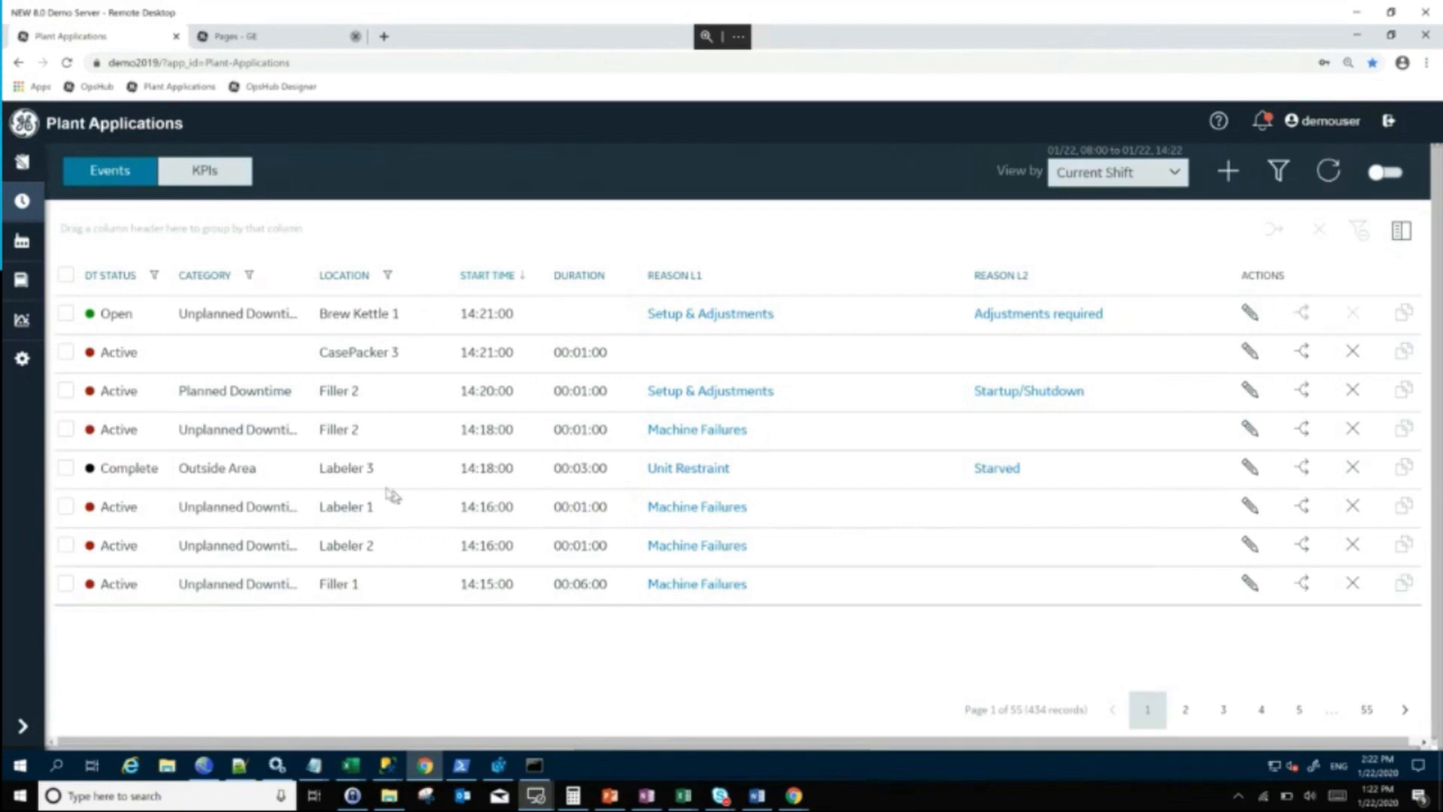
pyautogui.moveTo(394, 385)
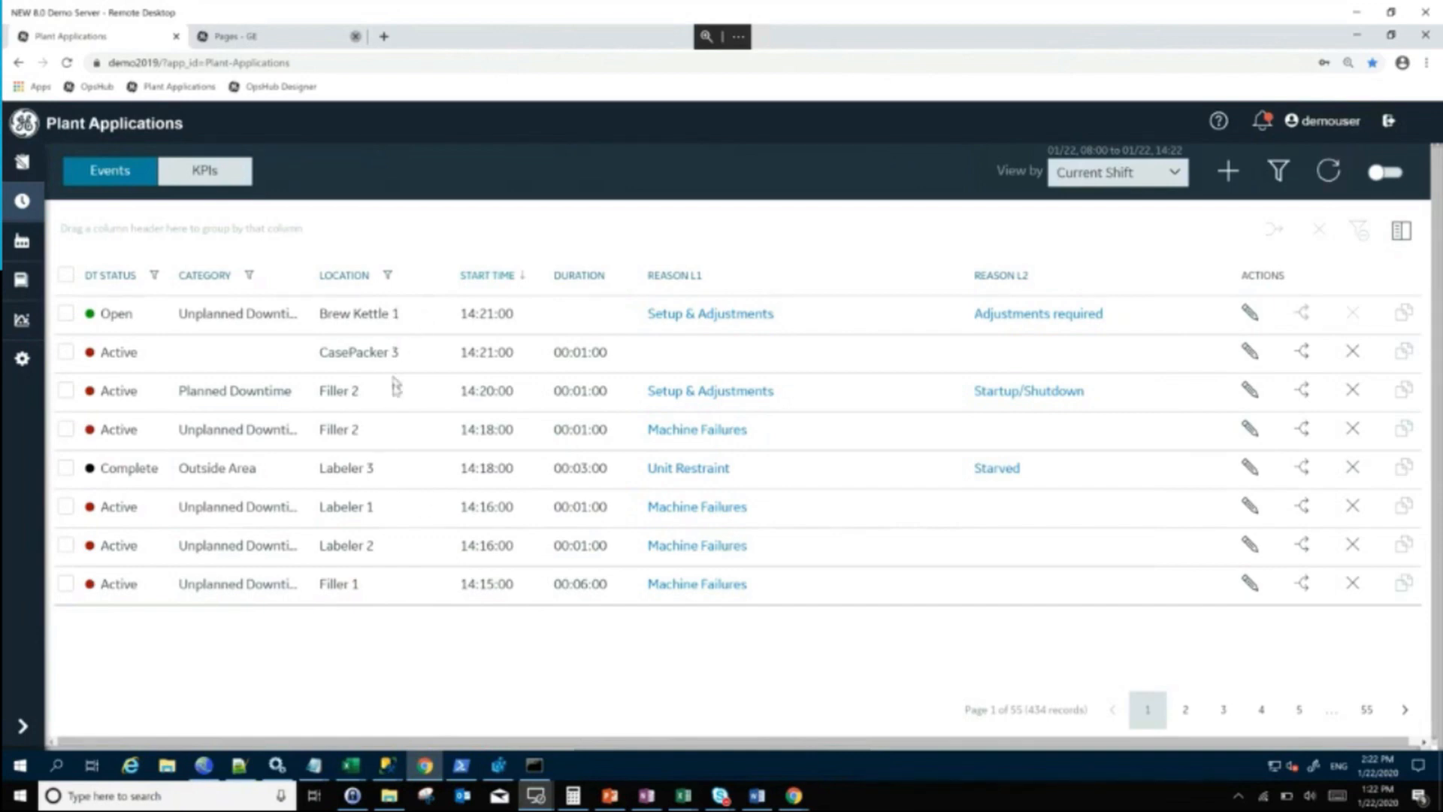
pyautogui.moveTo(355, 281)
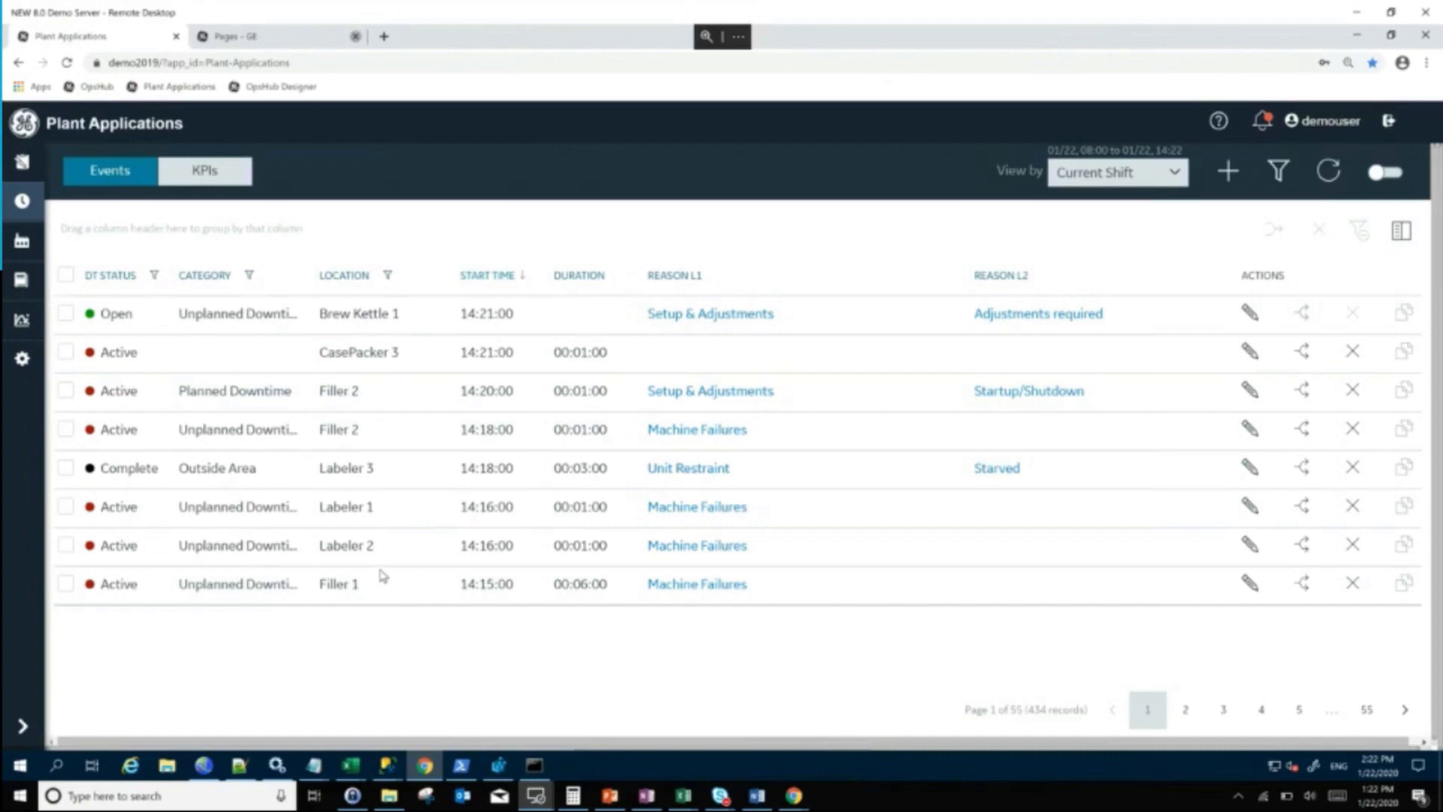
pyautogui.moveTo(405, 347)
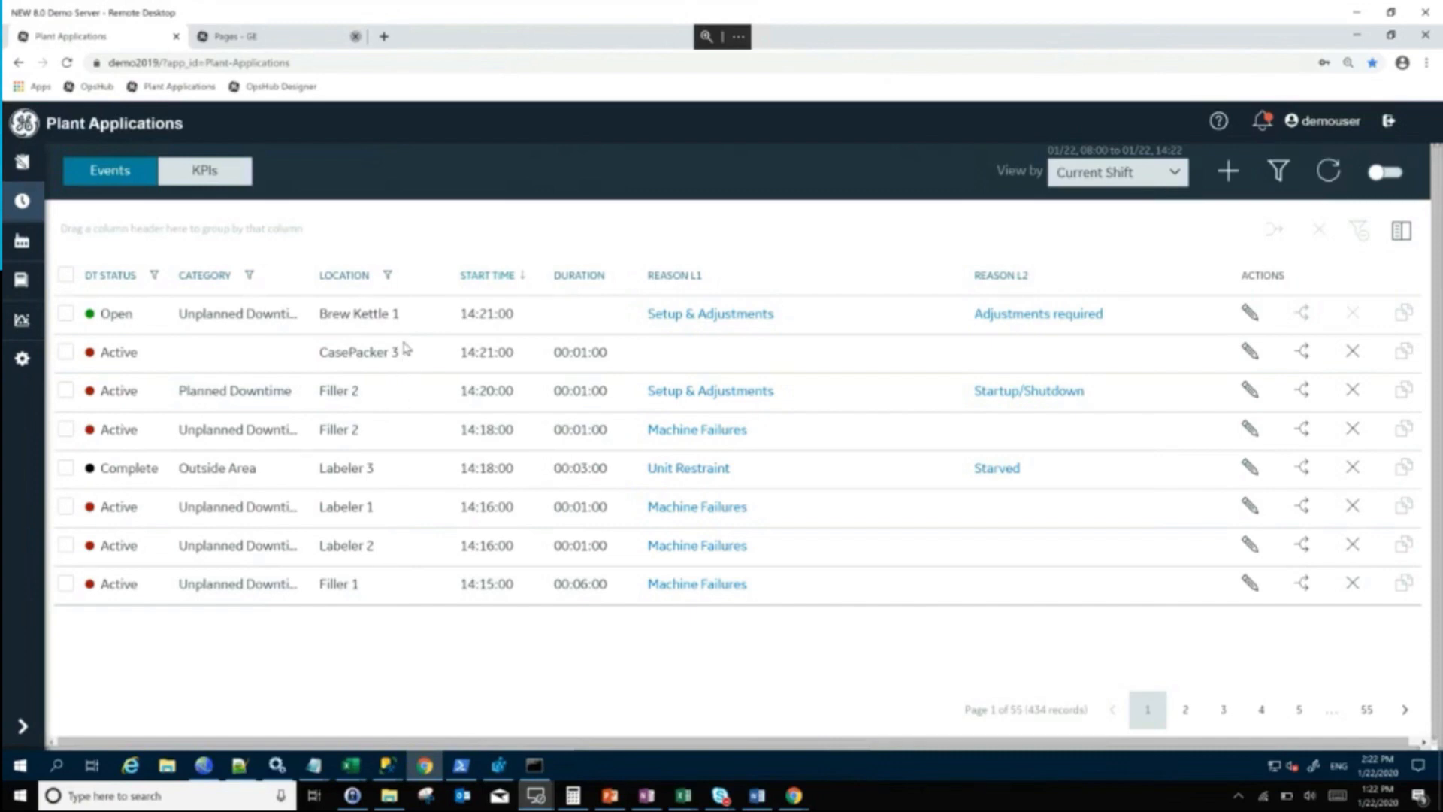
pyautogui.moveTo(402, 350)
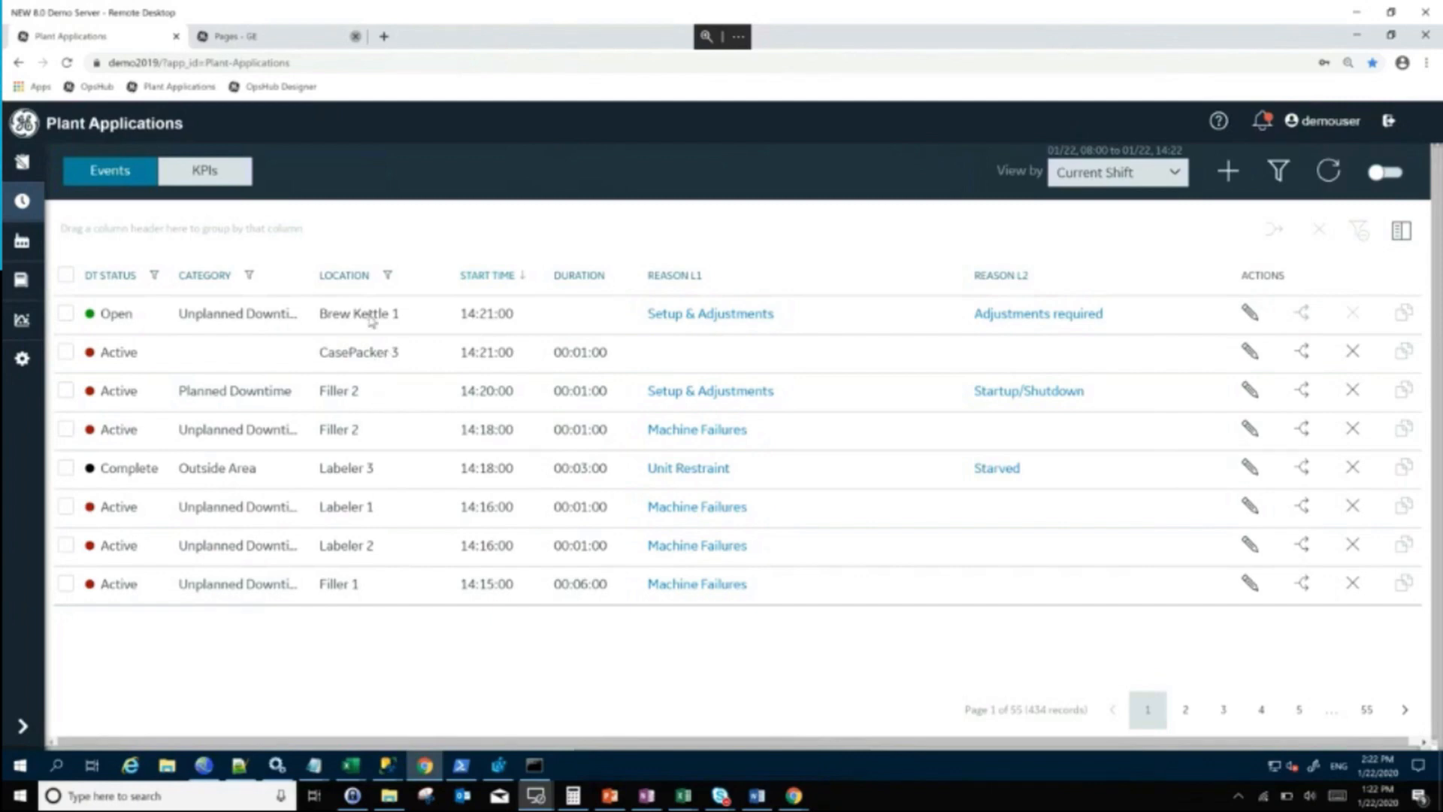
pyautogui.moveTo(392, 479)
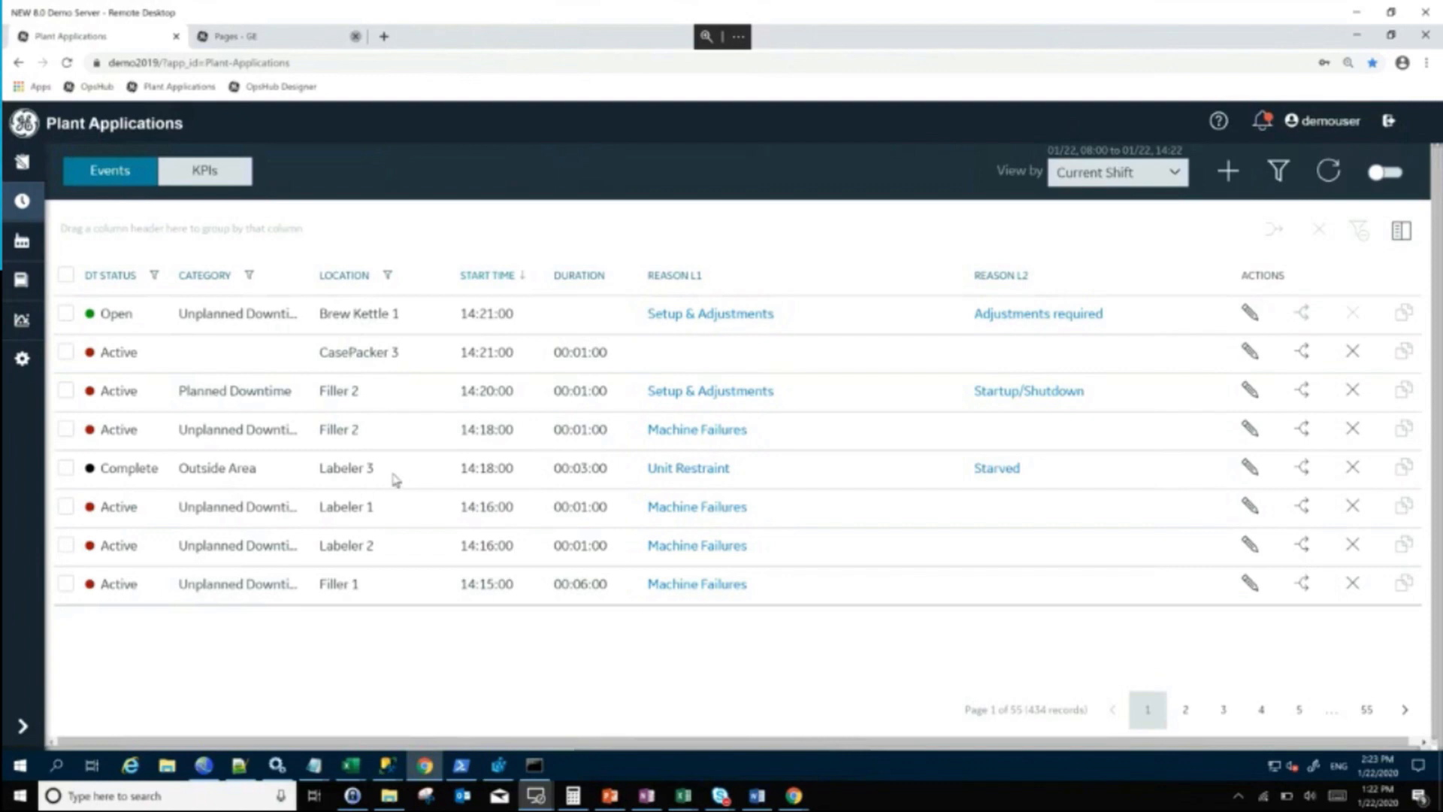
pyautogui.moveTo(322, 377)
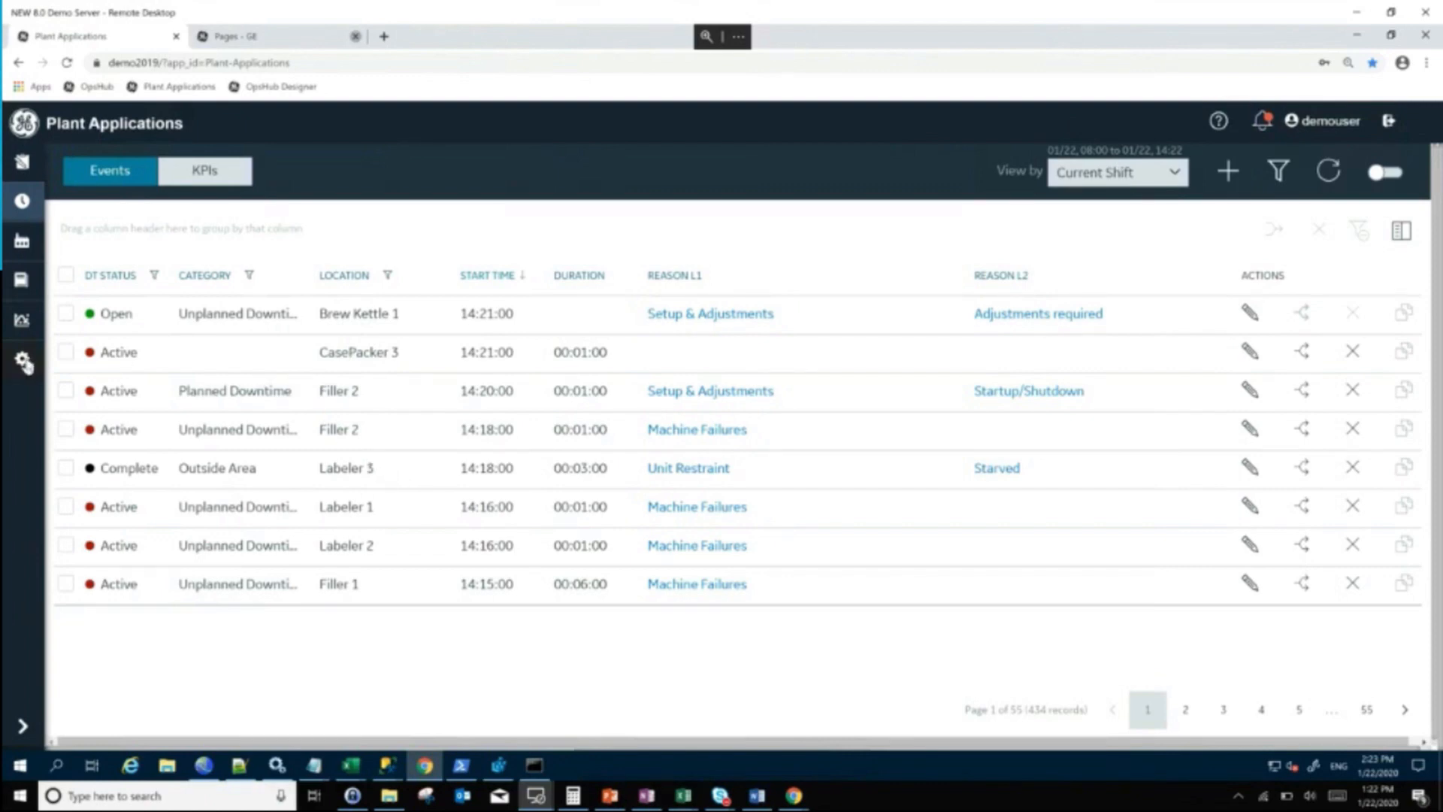
pyautogui.moveTo(26, 363)
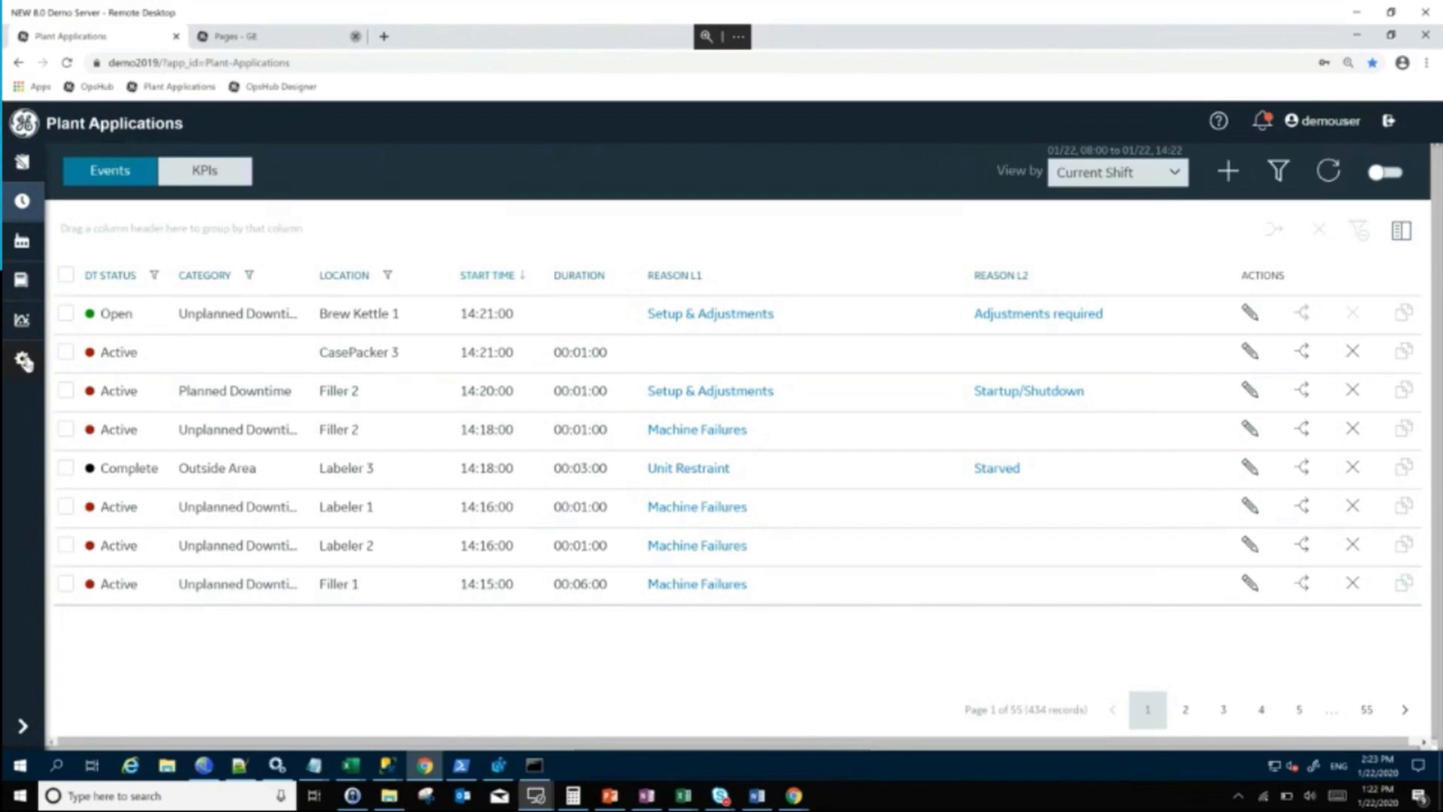
pyautogui.moveTo(26, 732)
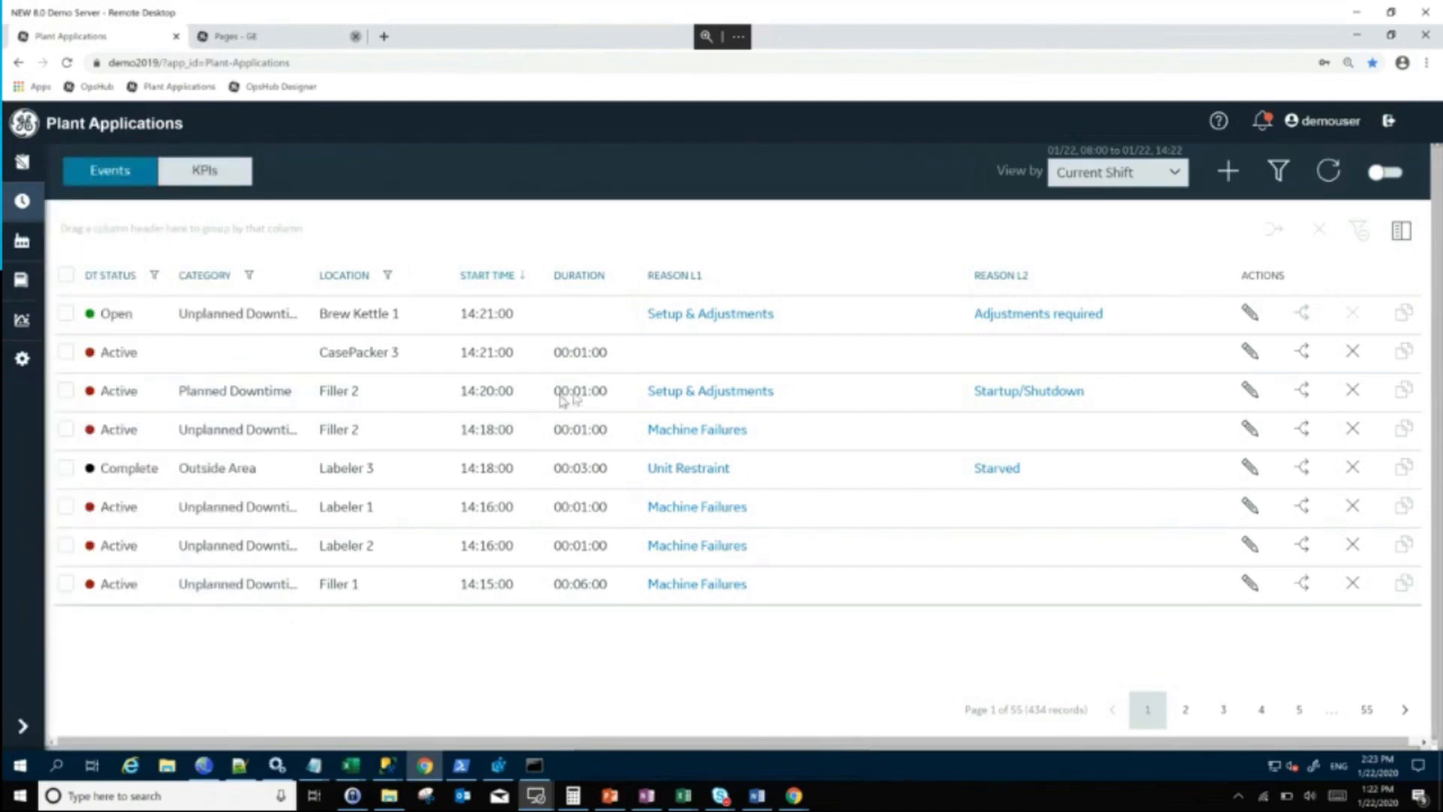
pyautogui.moveTo(687, 319)
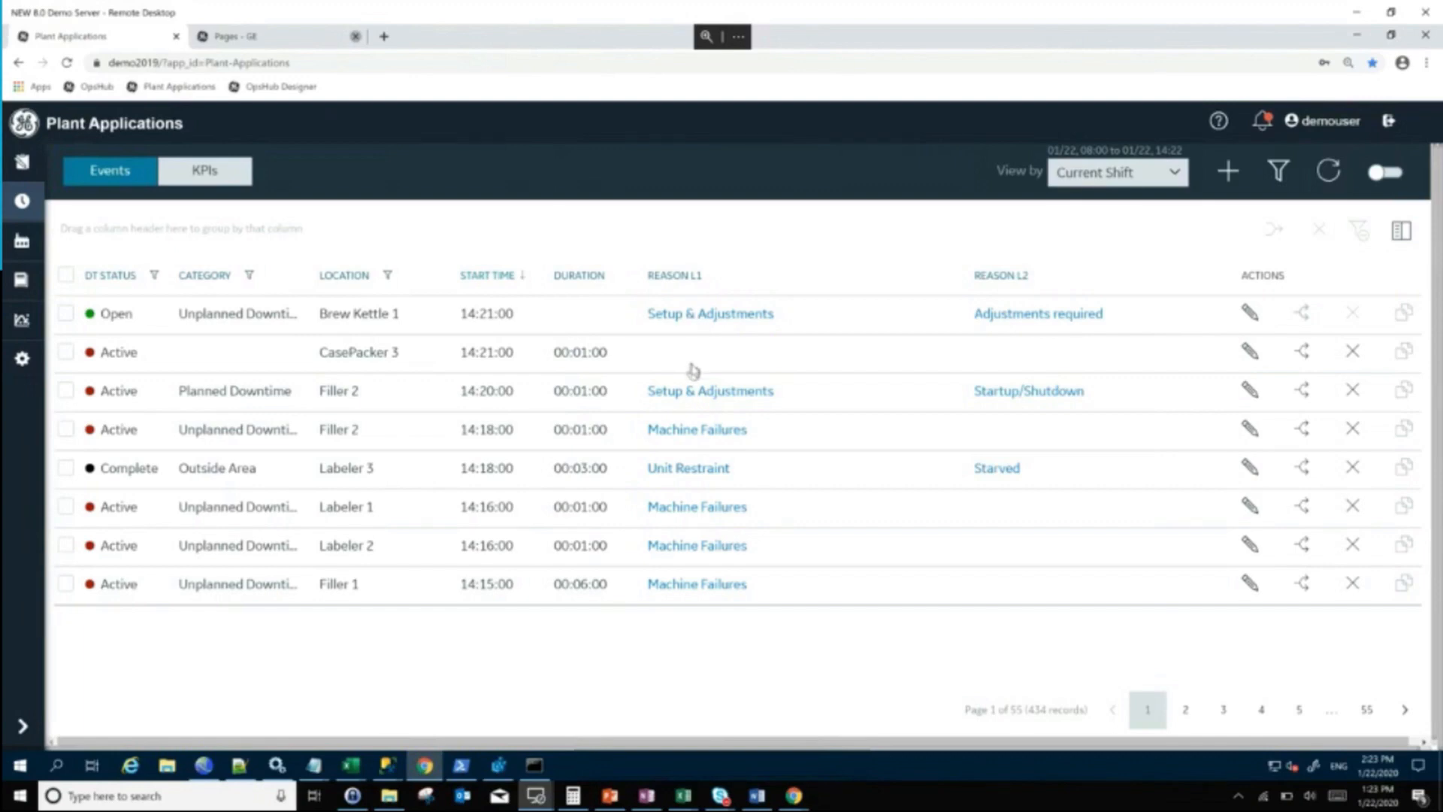
pyautogui.moveTo(695, 356)
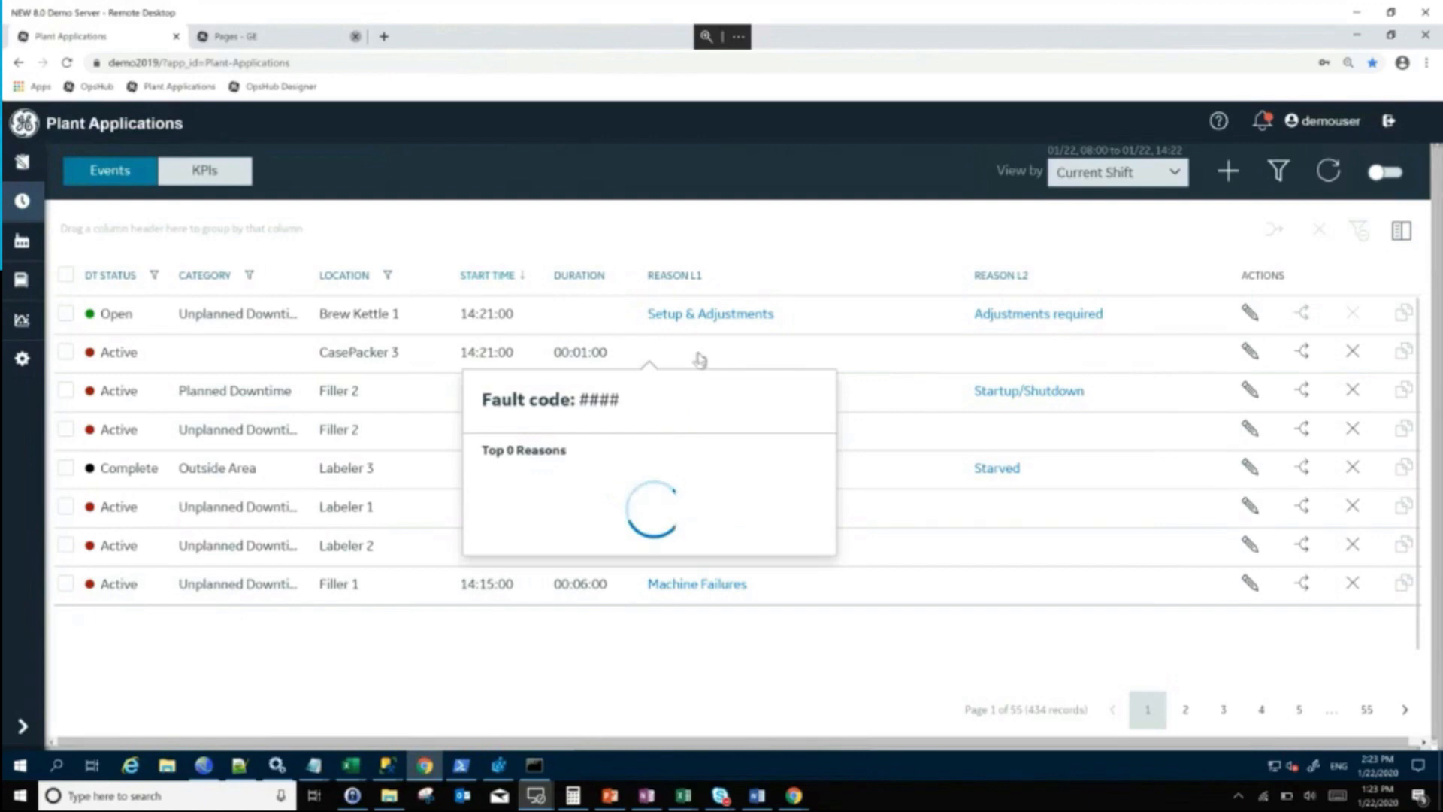
pyautogui.moveTo(690, 405)
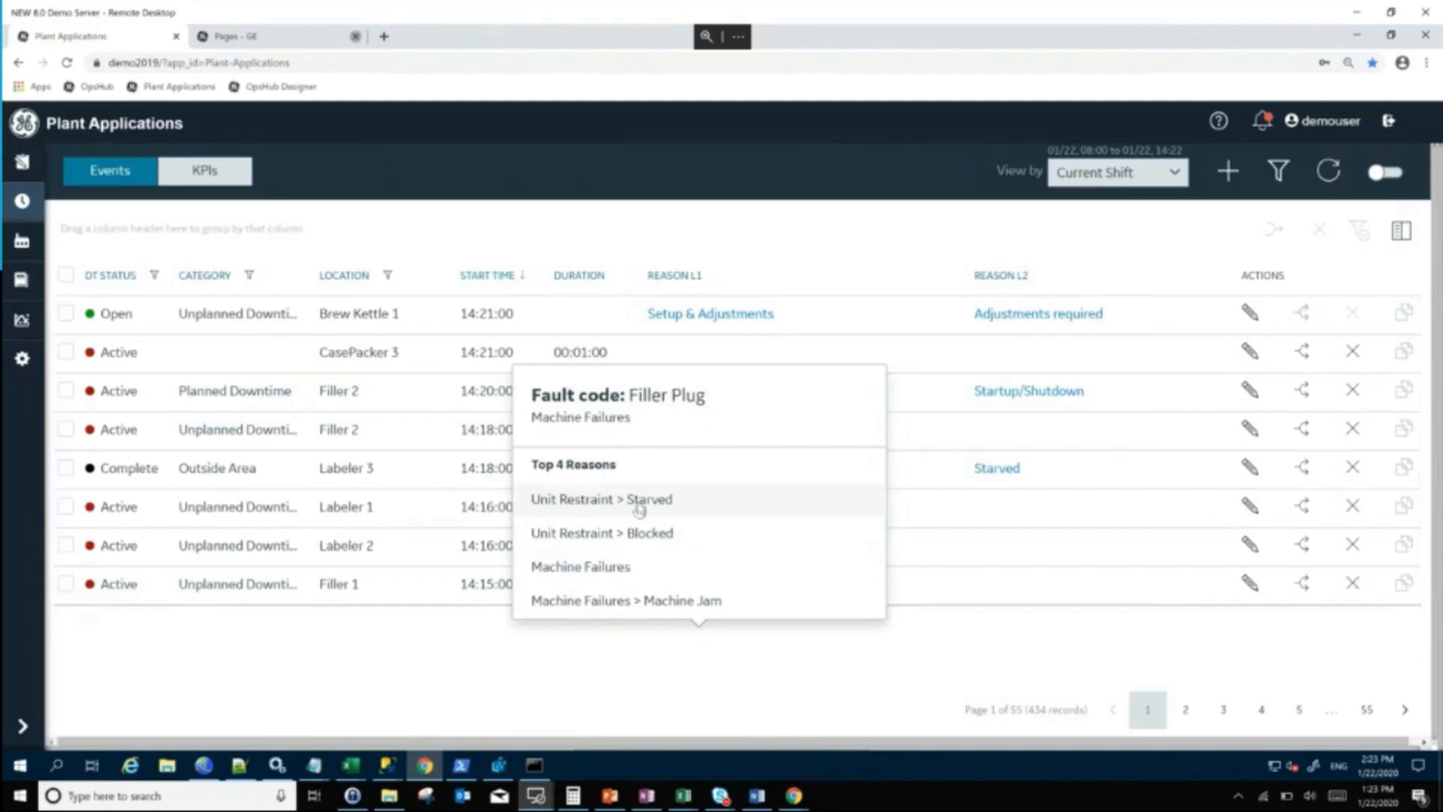
pyautogui.moveTo(627, 599)
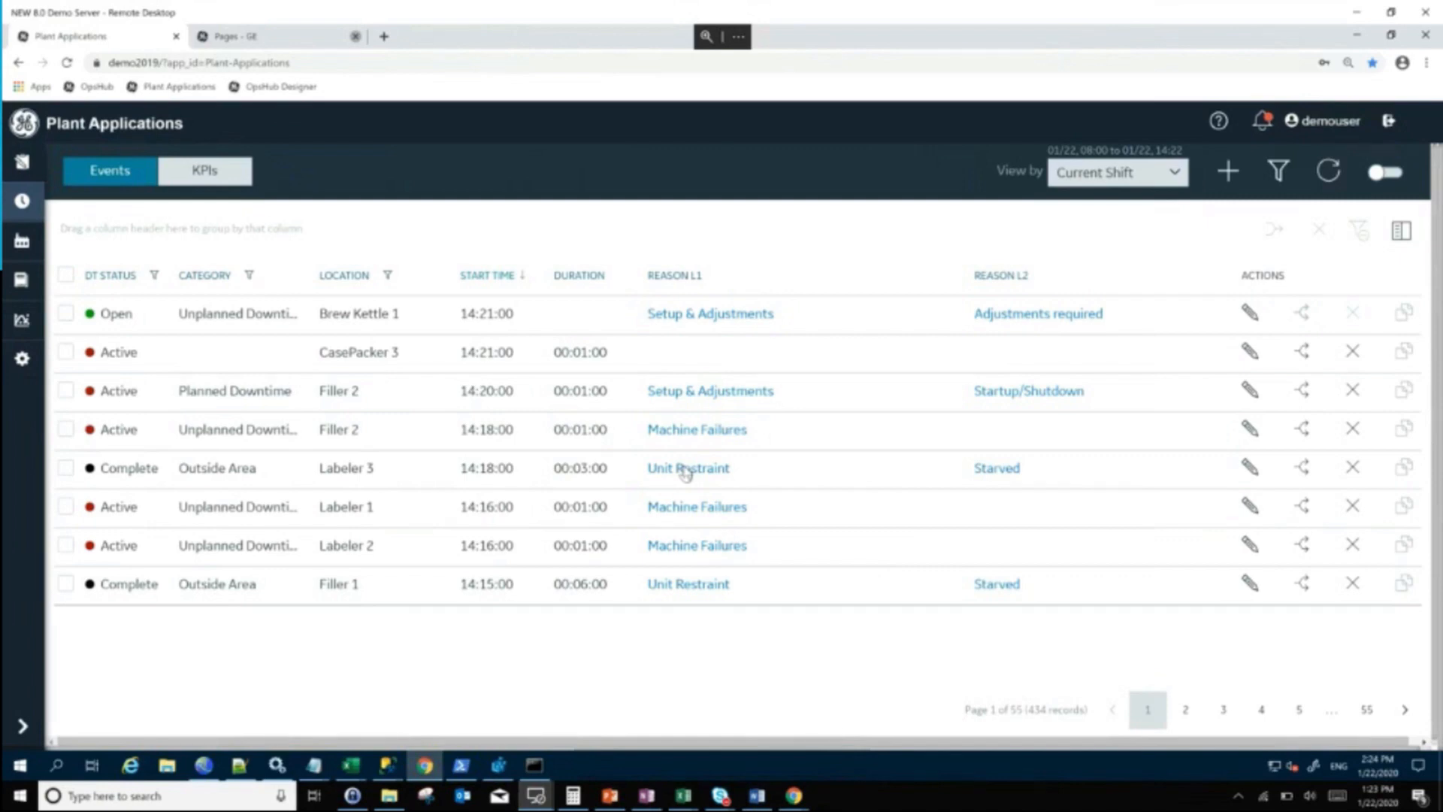
pyautogui.moveTo(351, 477)
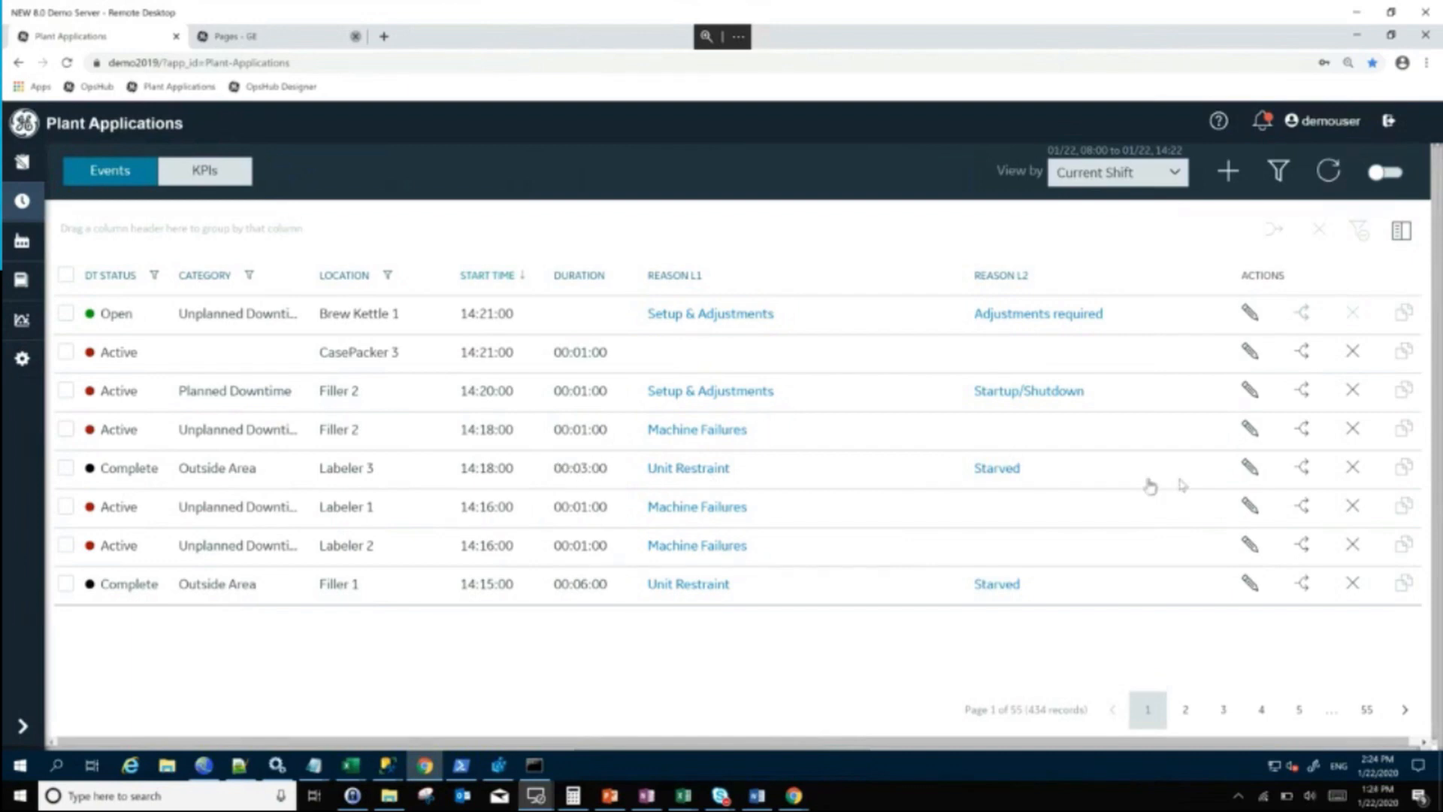
pyautogui.moveTo(1301, 467)
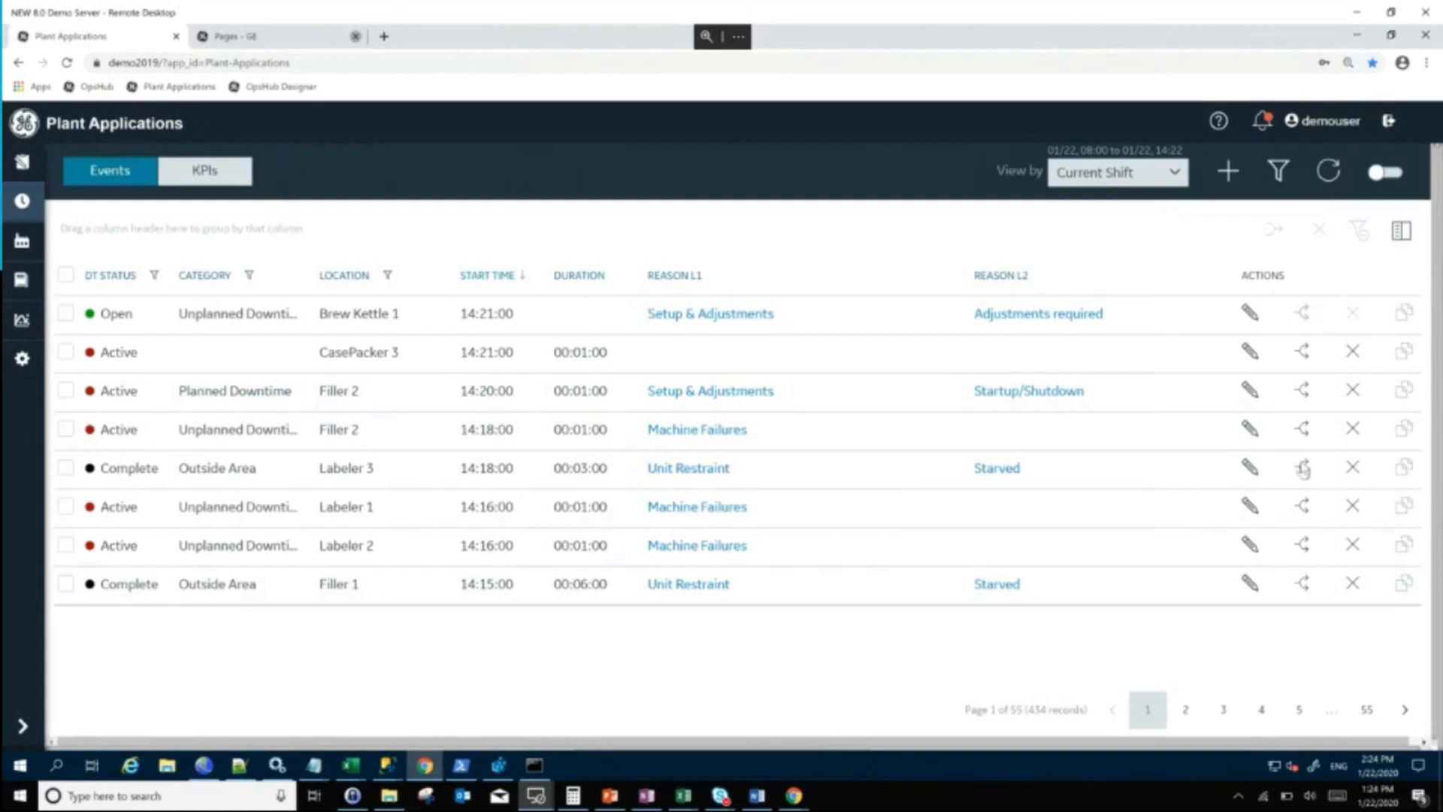
pyautogui.moveTo(1265, 244)
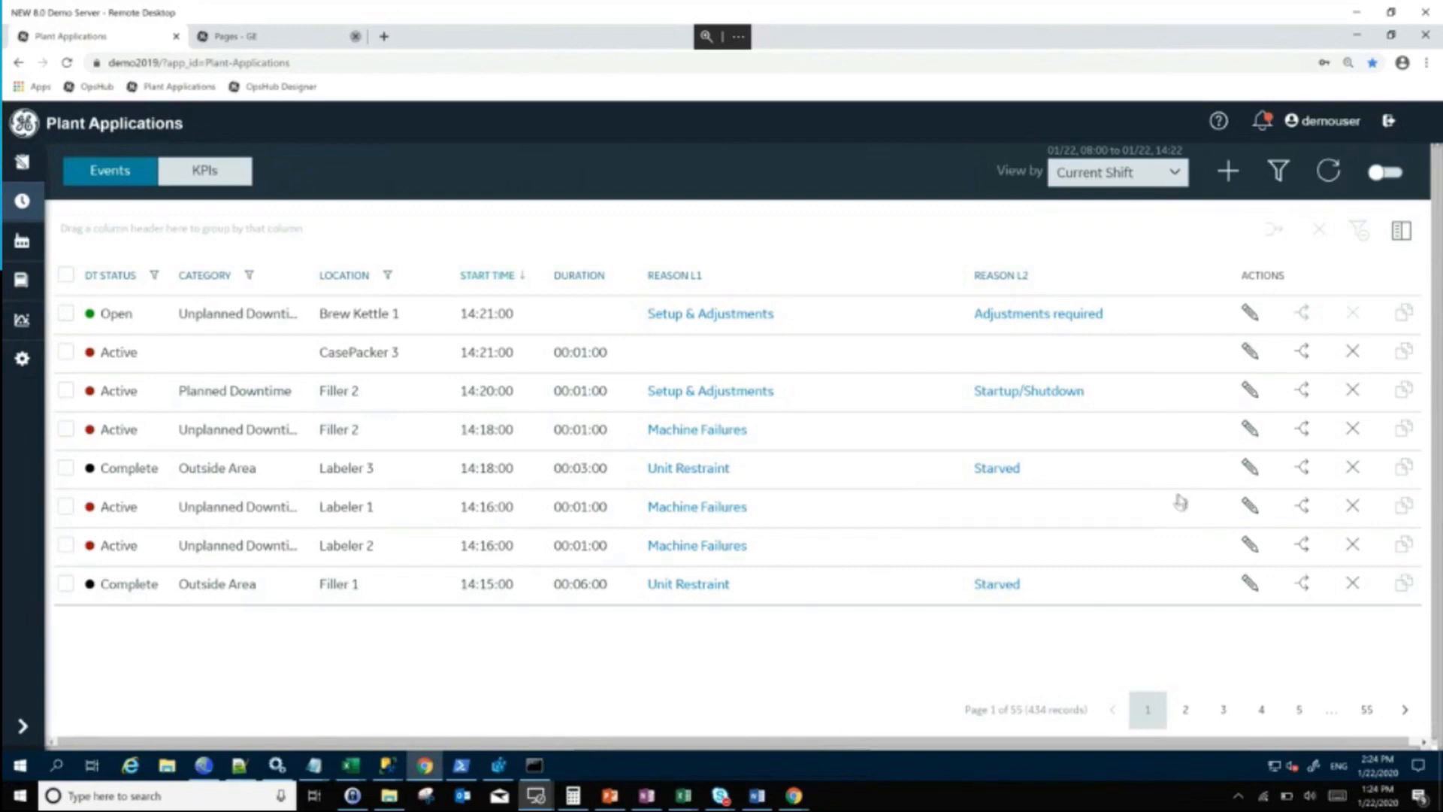
pyautogui.moveTo(845, 455)
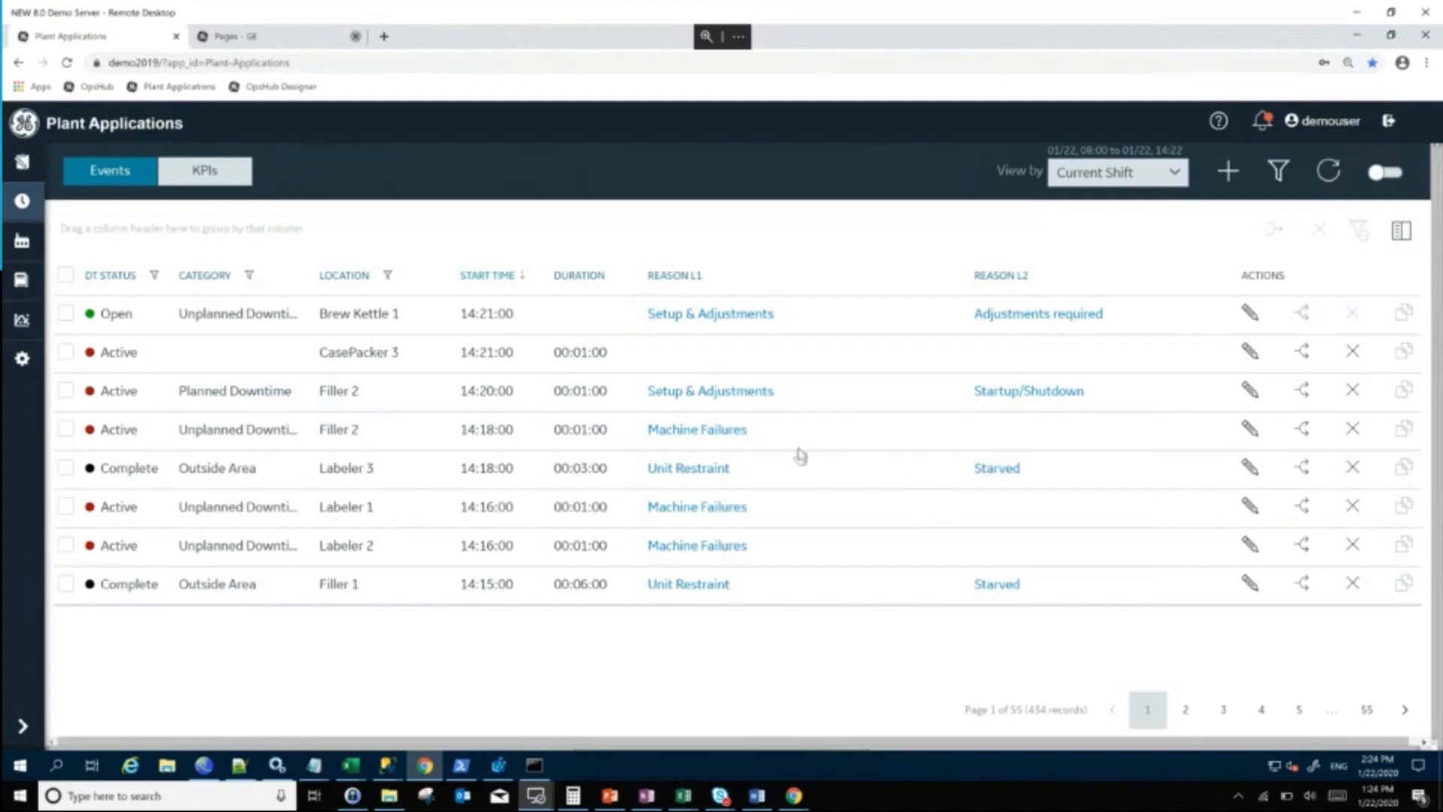
pyautogui.moveTo(796, 459)
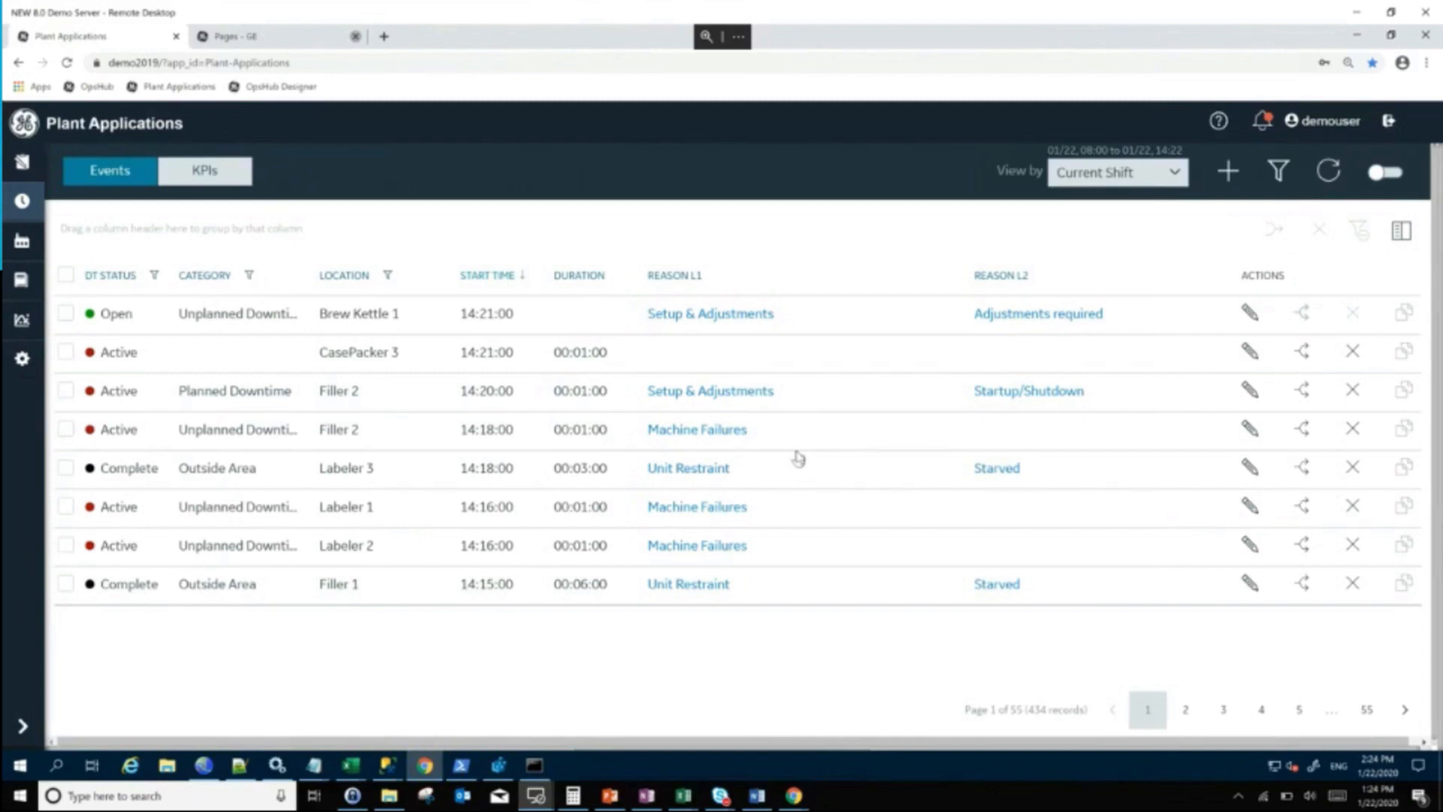
pyautogui.moveTo(744, 420)
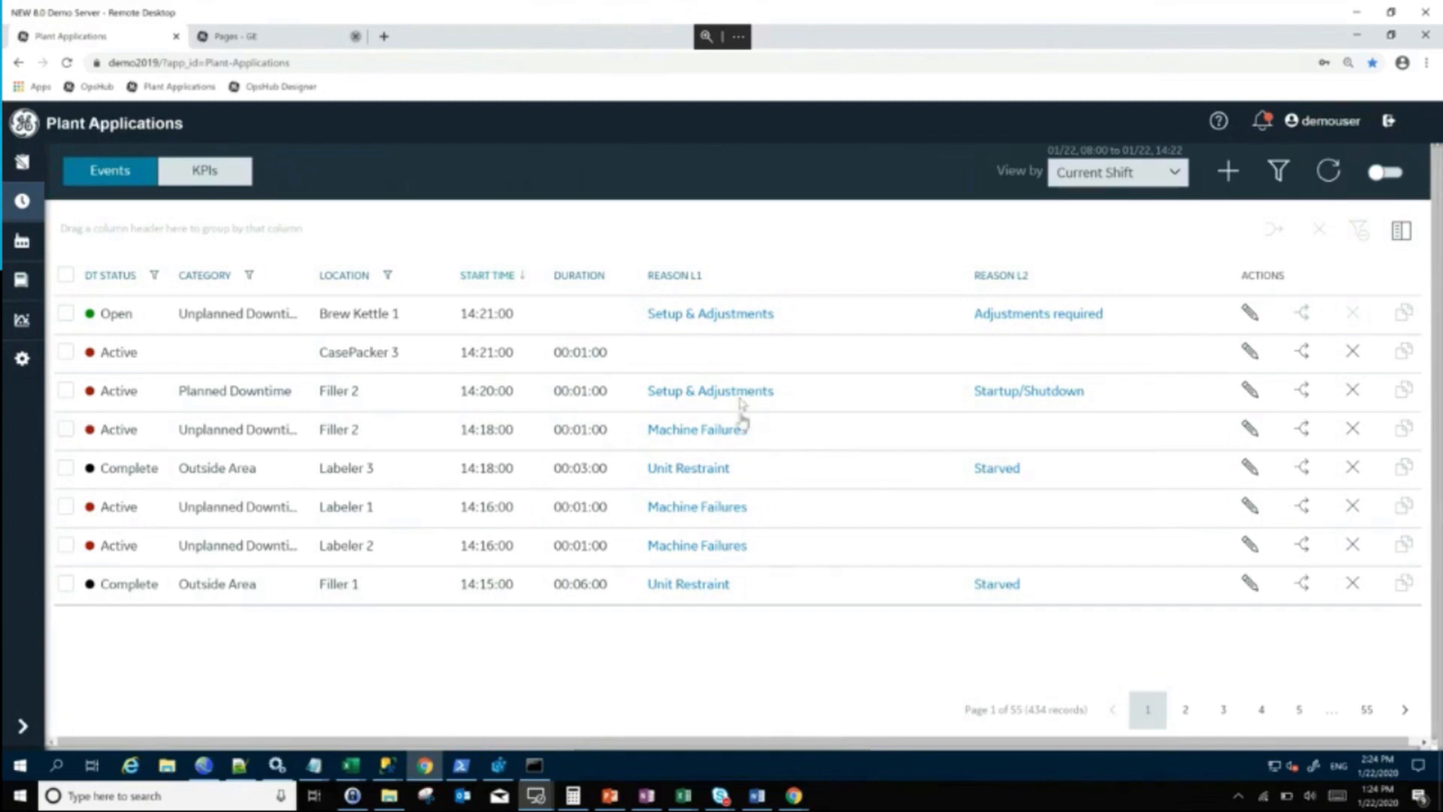
pyautogui.moveTo(105, 252)
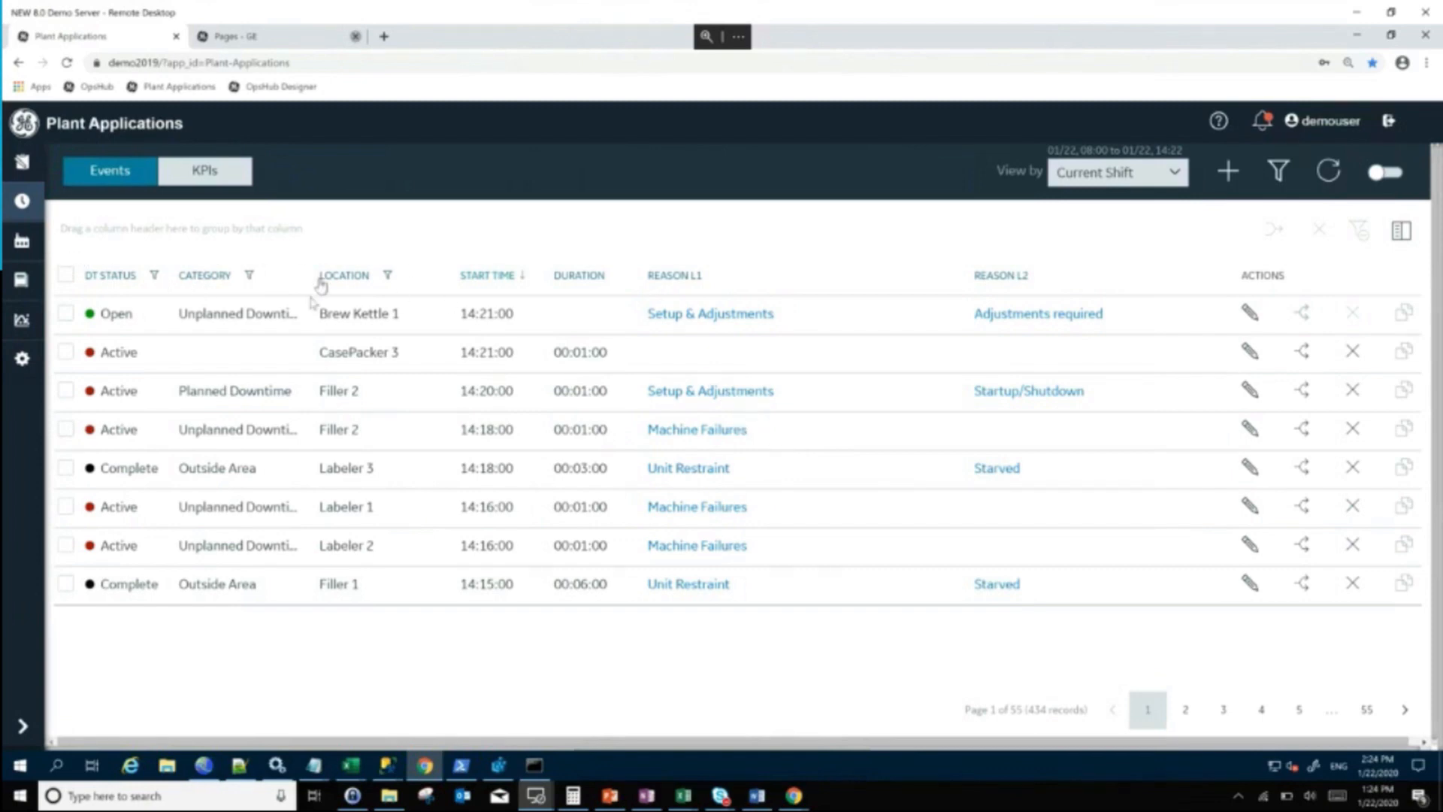
pyautogui.moveTo(626, 619)
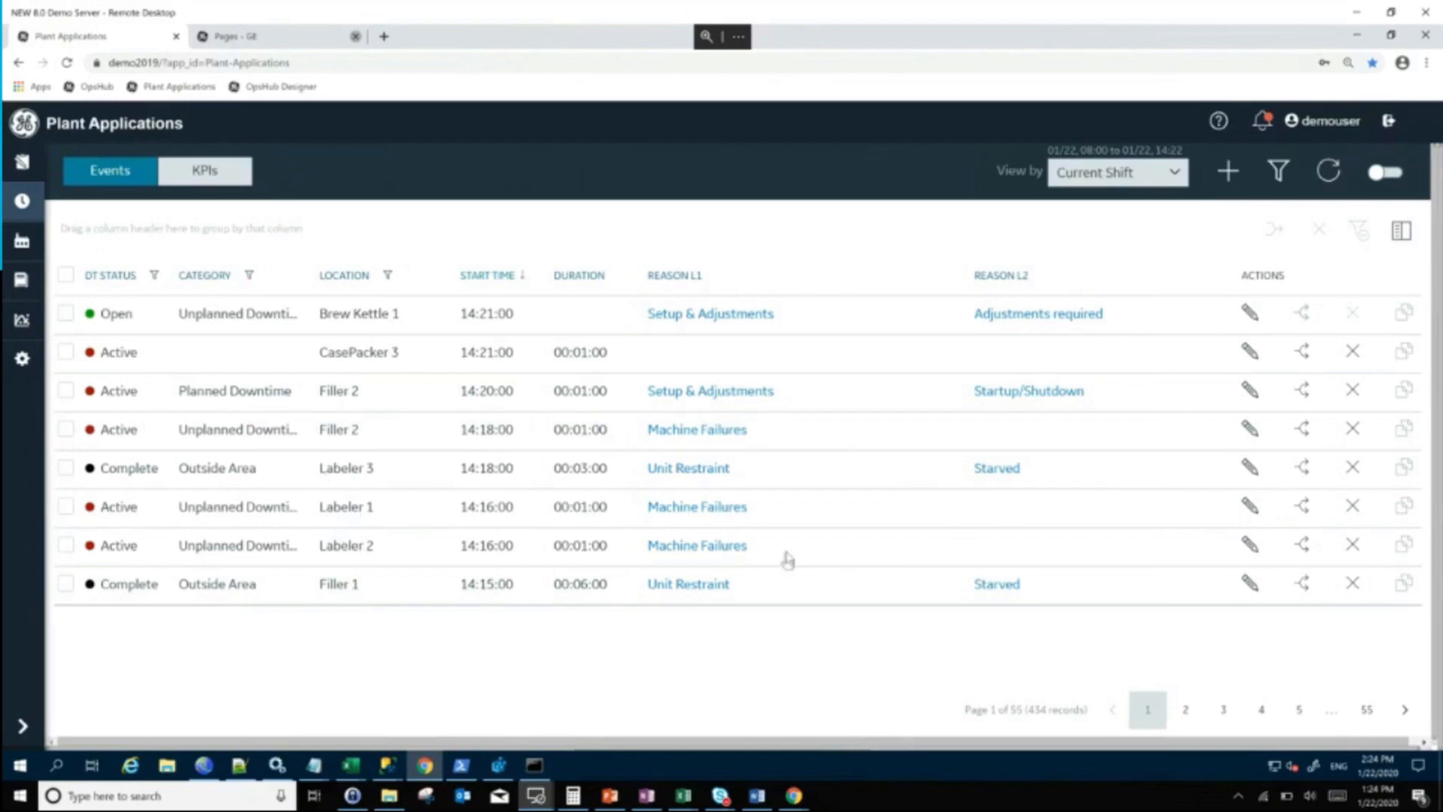
pyautogui.moveTo(786, 555)
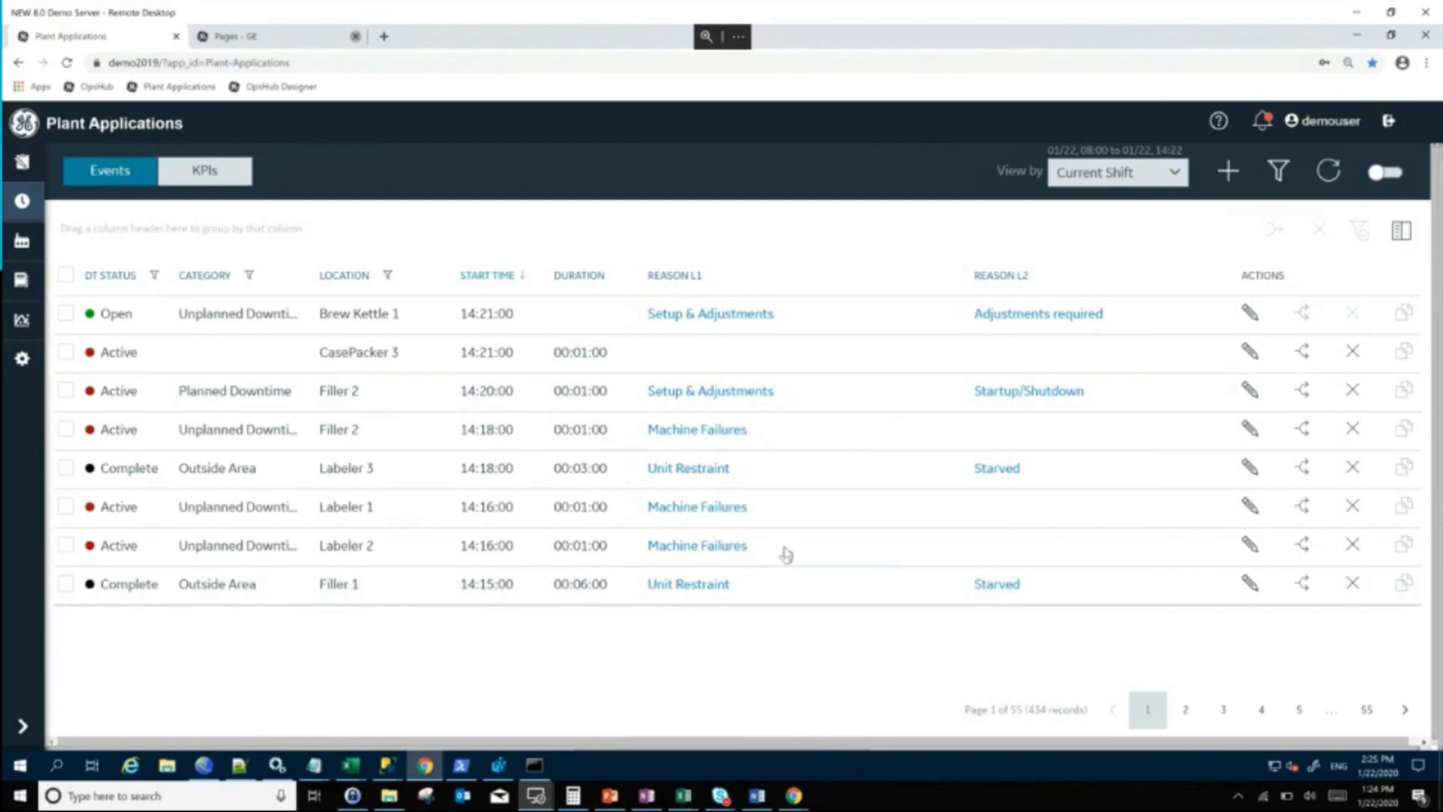
pyautogui.moveTo(794, 532)
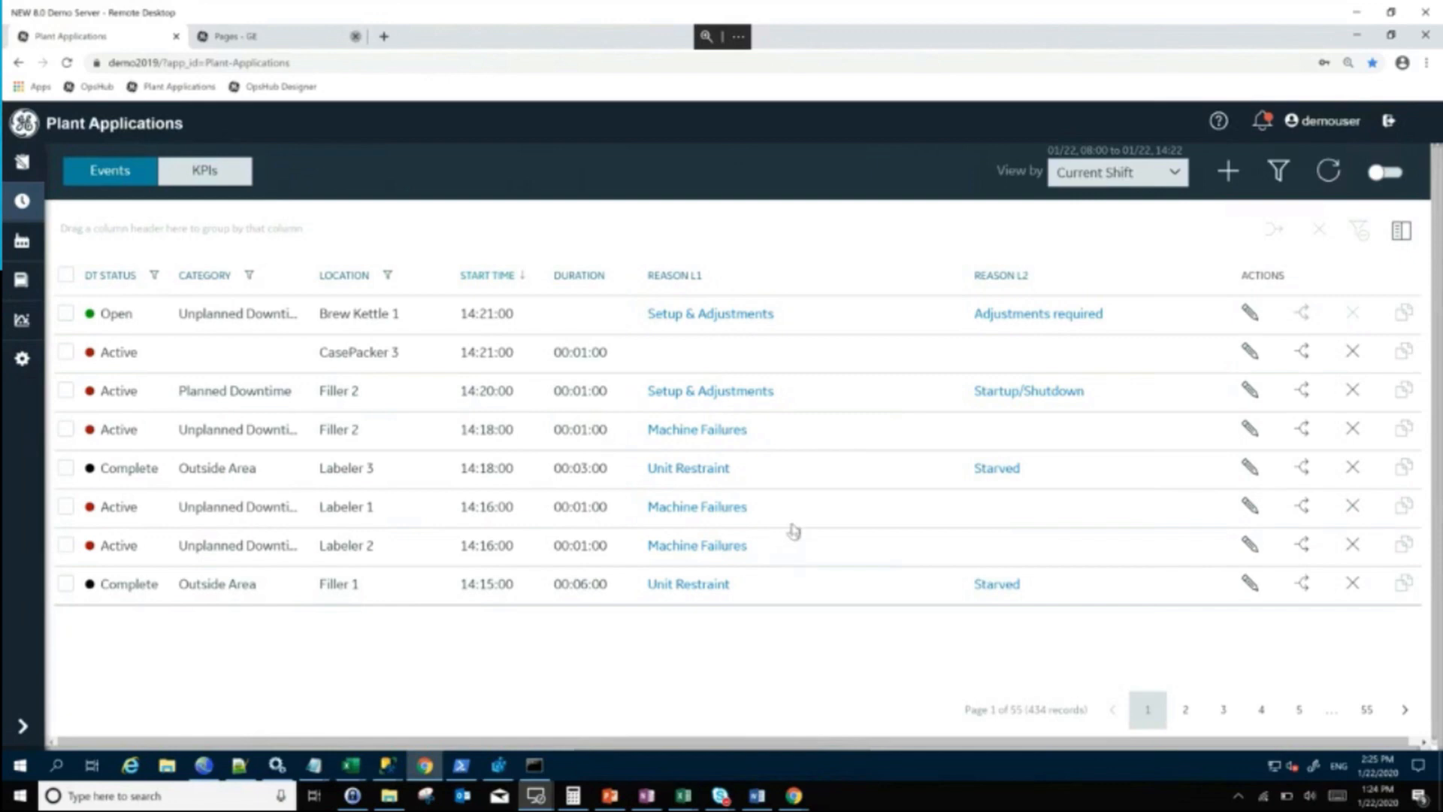
pyautogui.moveTo(732, 352)
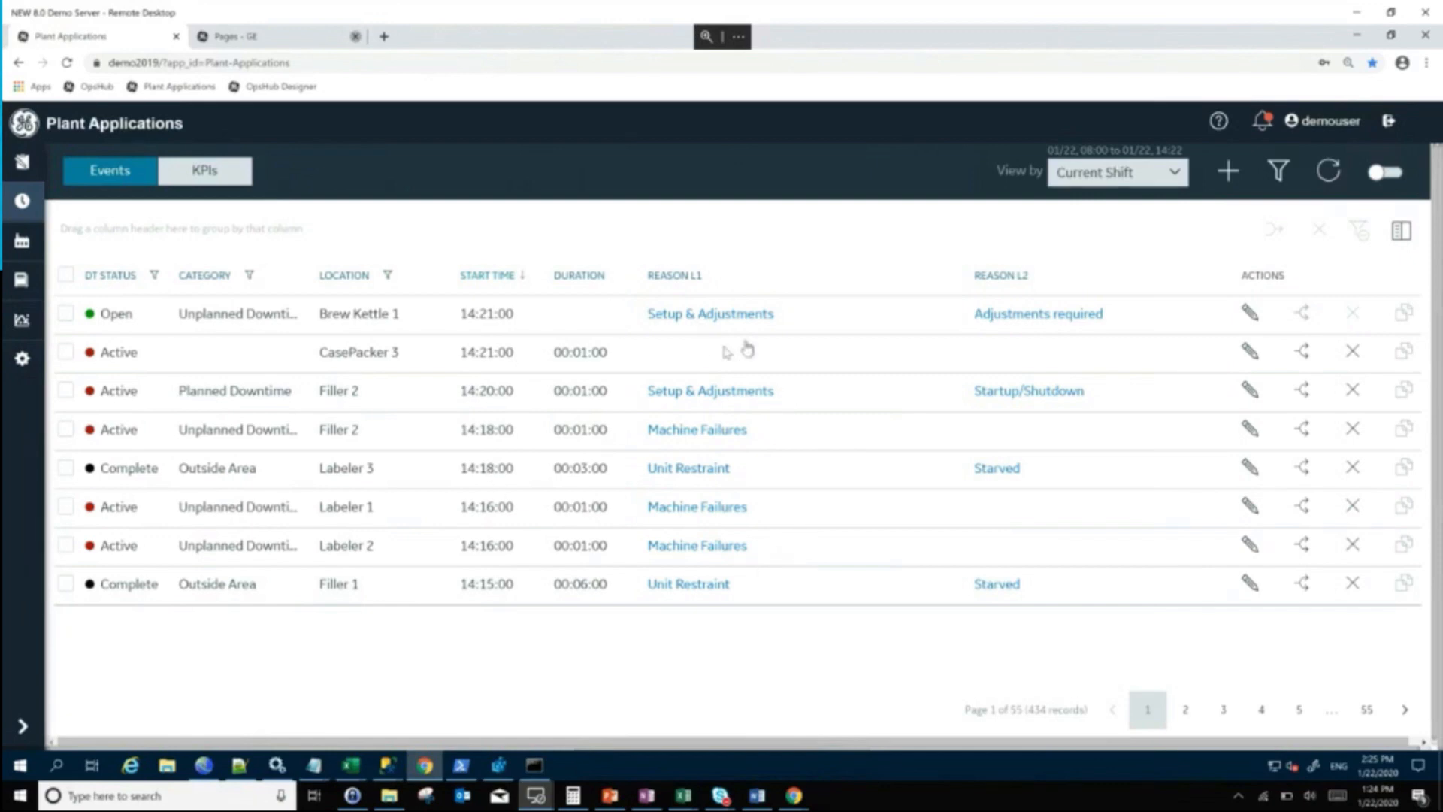